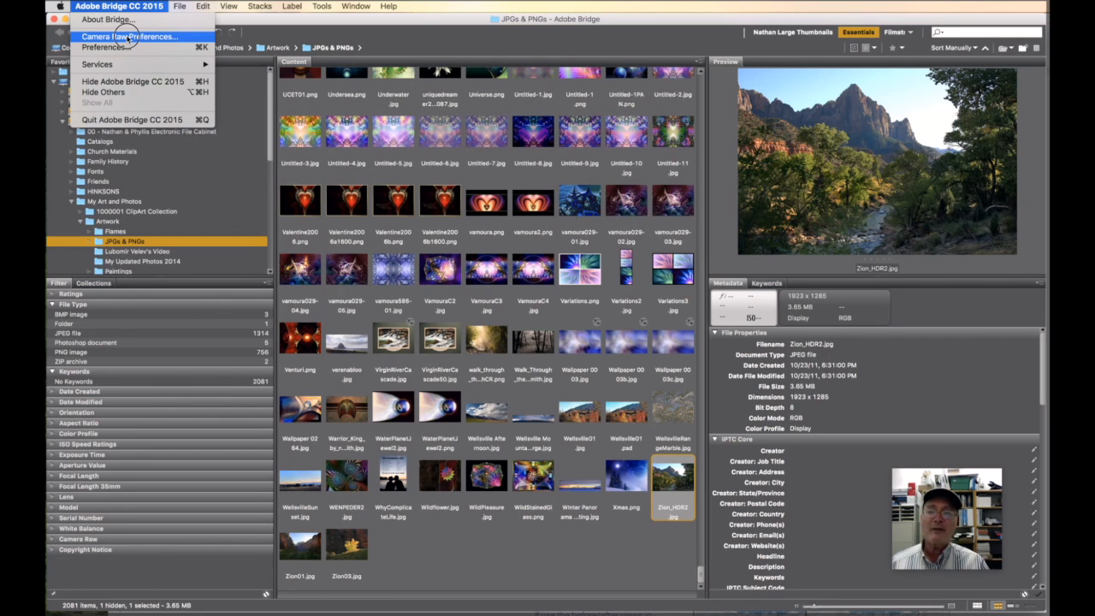
# - Choose Camera Raw Preferences from the Adobe Bridge CC 2015 application menu
pyautogui.click(128, 36)
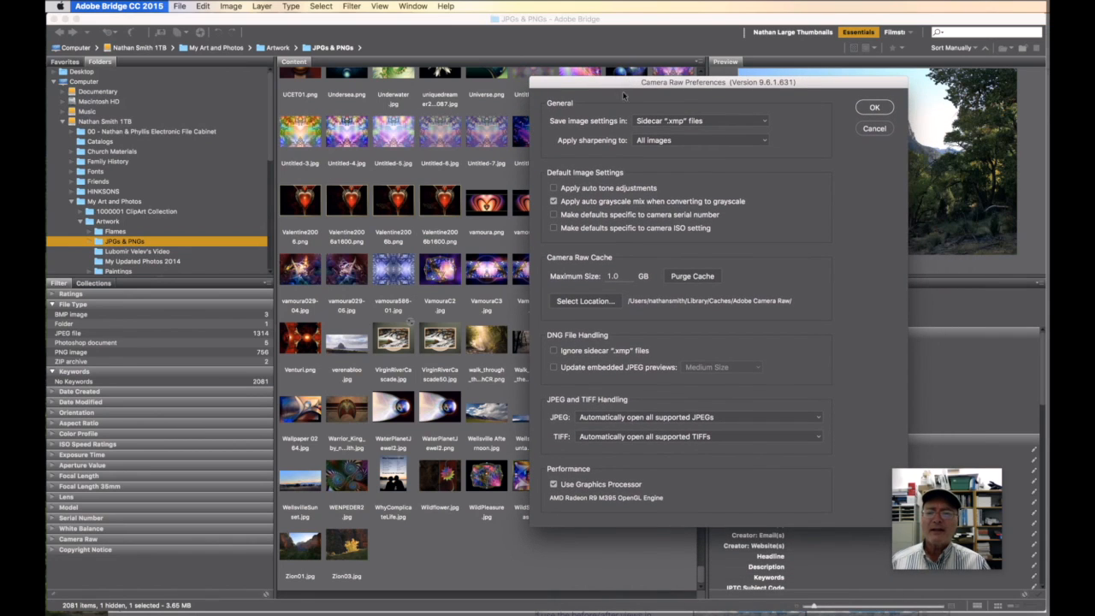
# - Confirm JPEG and TIFF handling as 'Automatically open all supported' and close the Camera Raw Preferences dialog
pyautogui.click(873, 107)
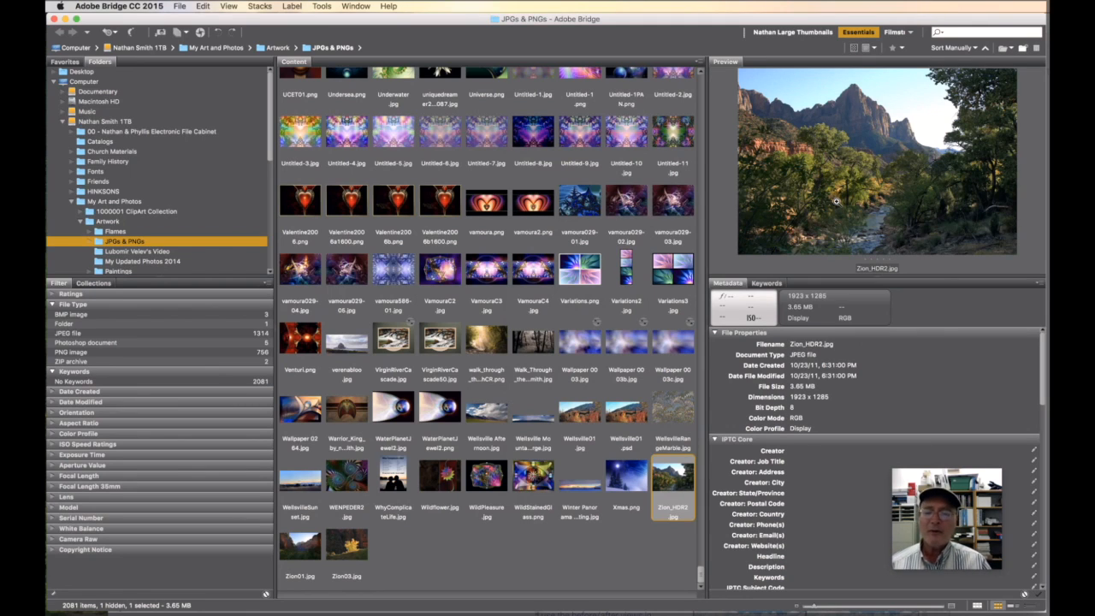